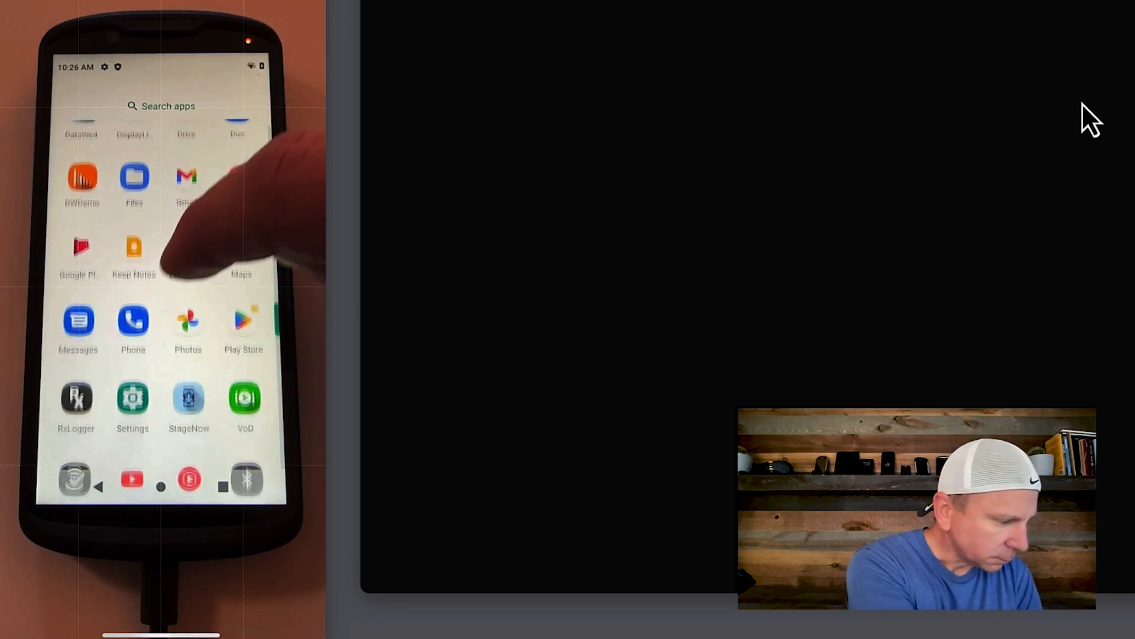
Step: Launch the phone's Settings app and run adb devices in Terminal
{"action": "left_click", "coordinate": [133, 398]}
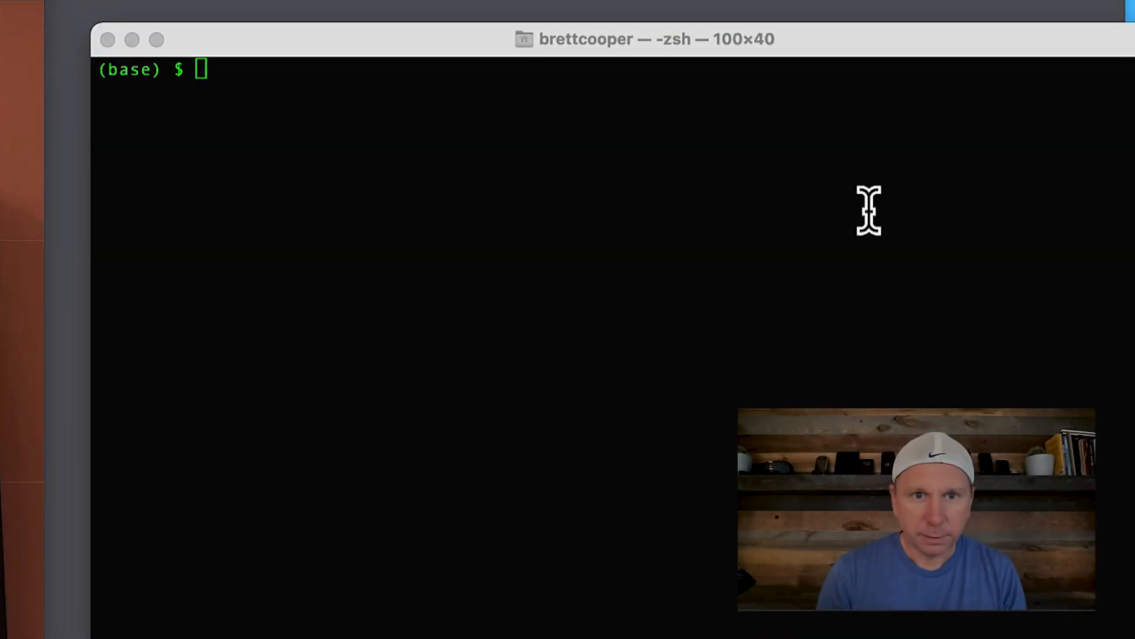
{"action": "type", "text": "adb devices"}
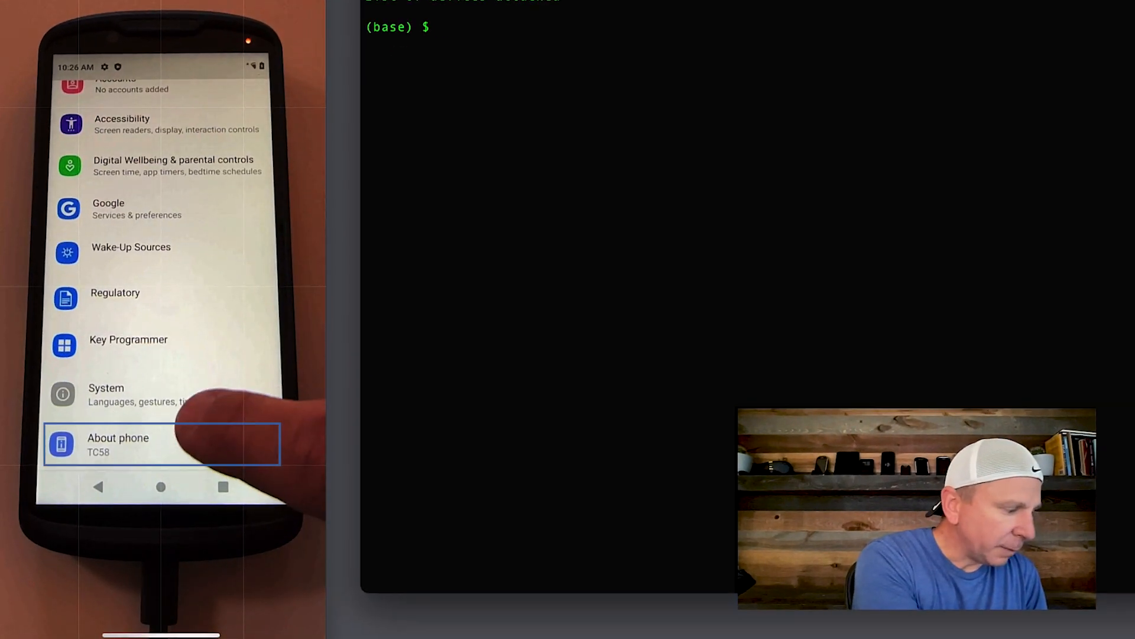
Step: In About phone, tap Build number repeatedly to unlock developer mode
{"action": "left_click", "coordinate": [118, 444]}
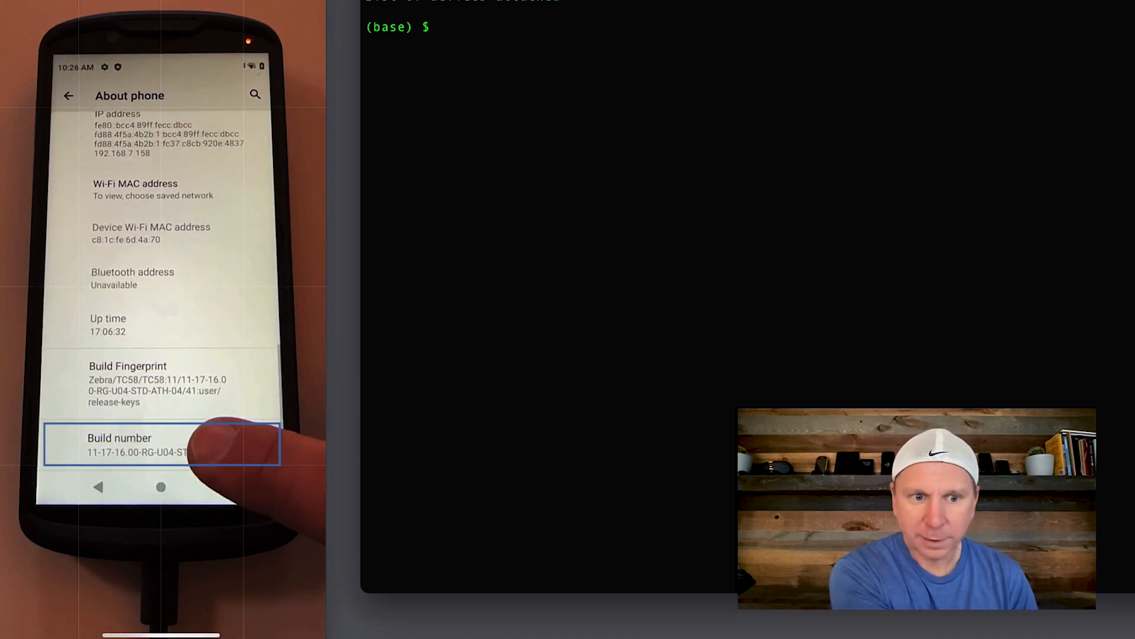
{"action": "left_click", "coordinate": [160, 445]}
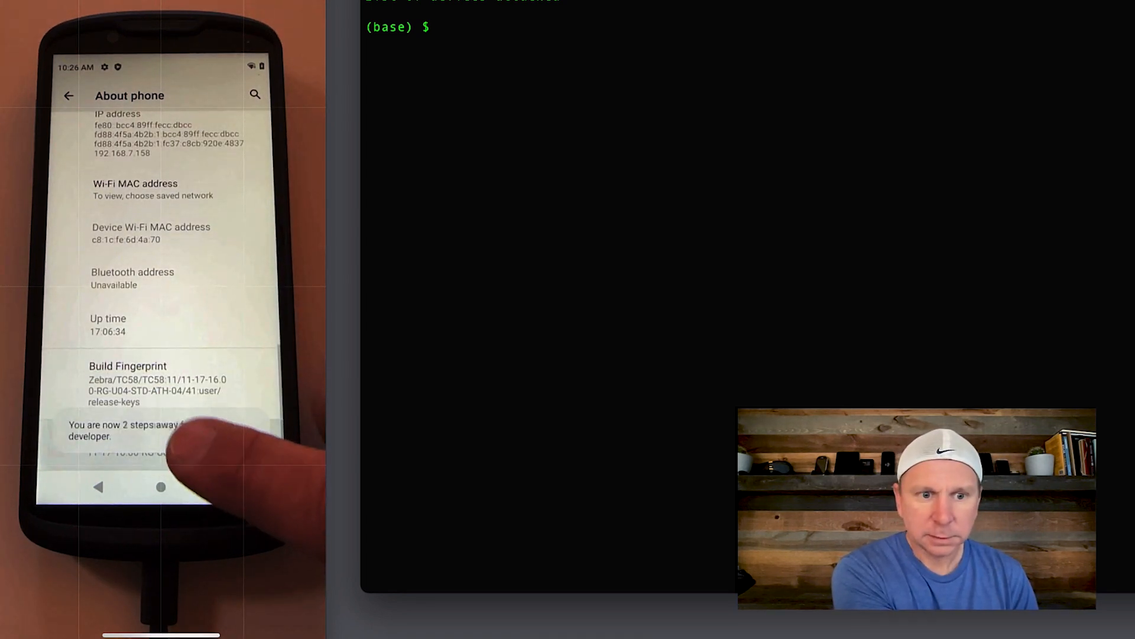
{"action": "left_click", "coordinate": [159, 434]}
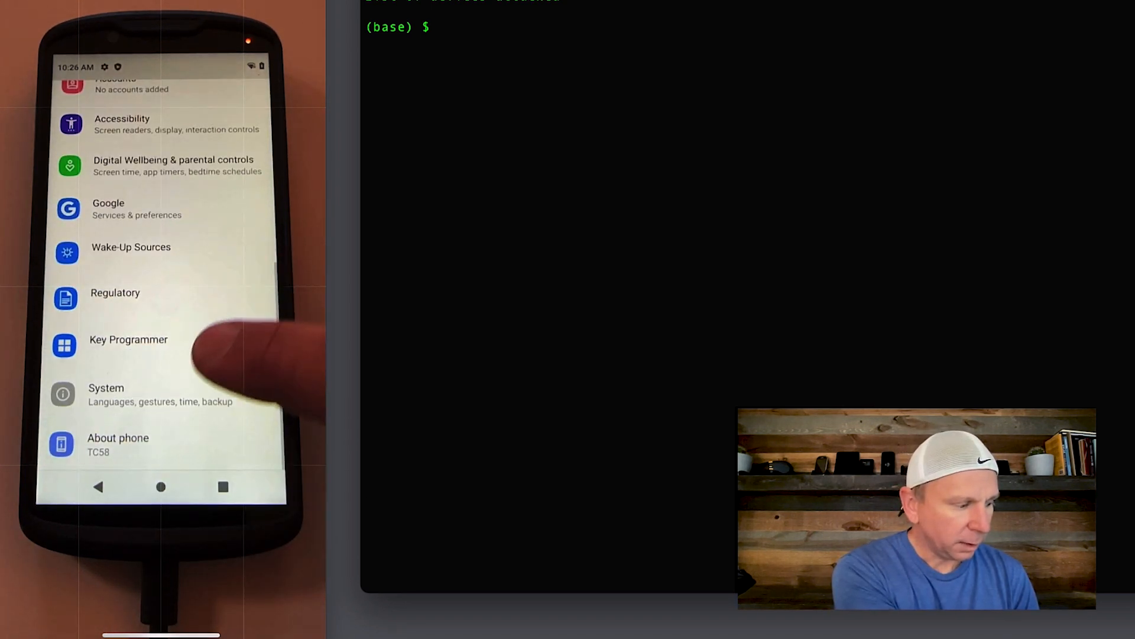
Step: Reach the Developer options page under System with developer options switched on
{"action": "left_click", "coordinate": [105, 393]}
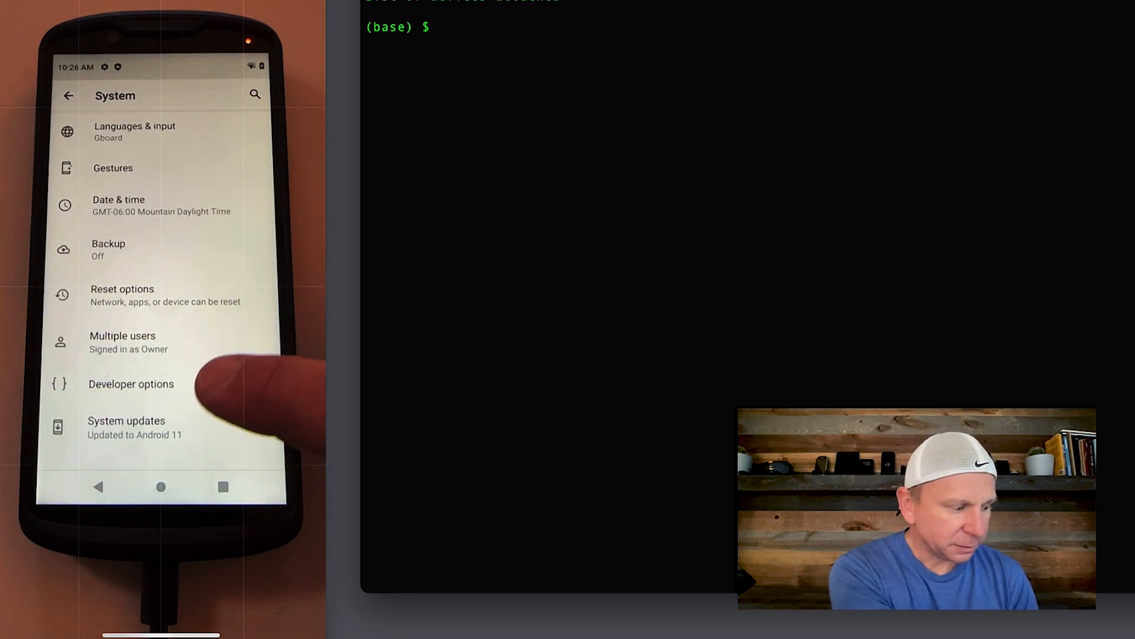
{"action": "left_click", "coordinate": [132, 383]}
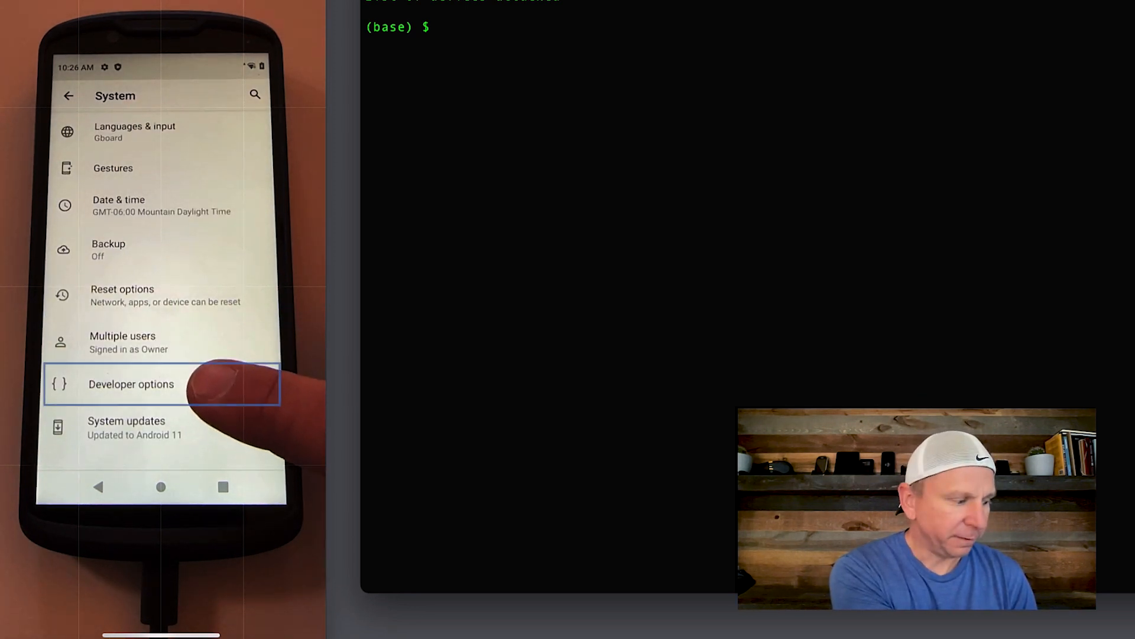
{"action": "left_click", "coordinate": [130, 383]}
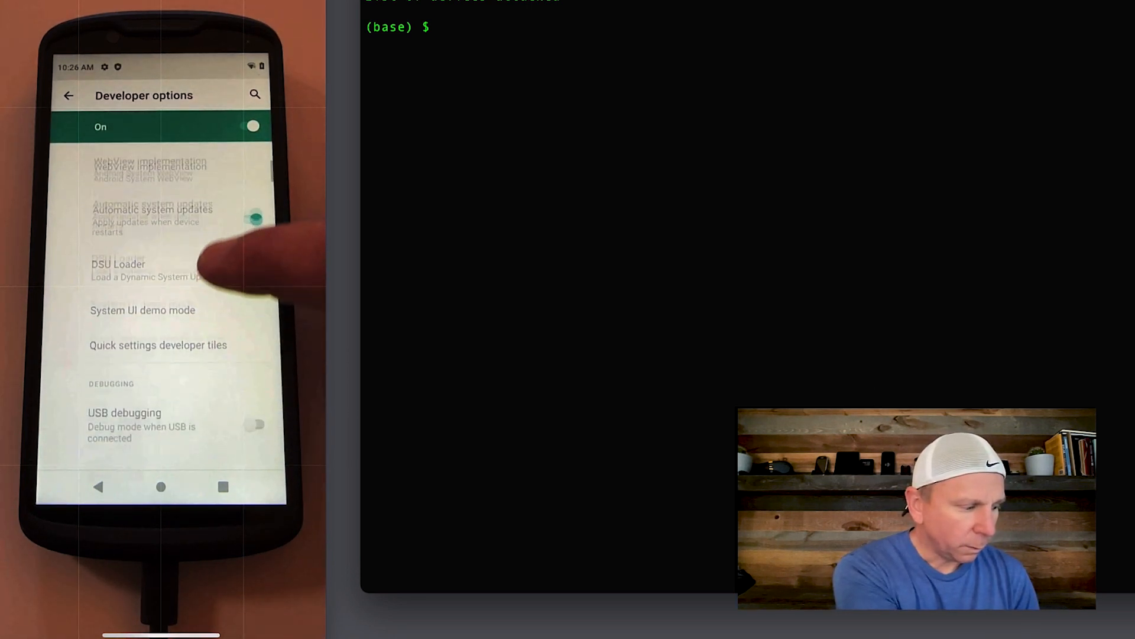
Step: Switch on USB debugging and confirm the warning prompt
{"action": "scroll", "scroll_direction": "down", "scroll_amount": 3}
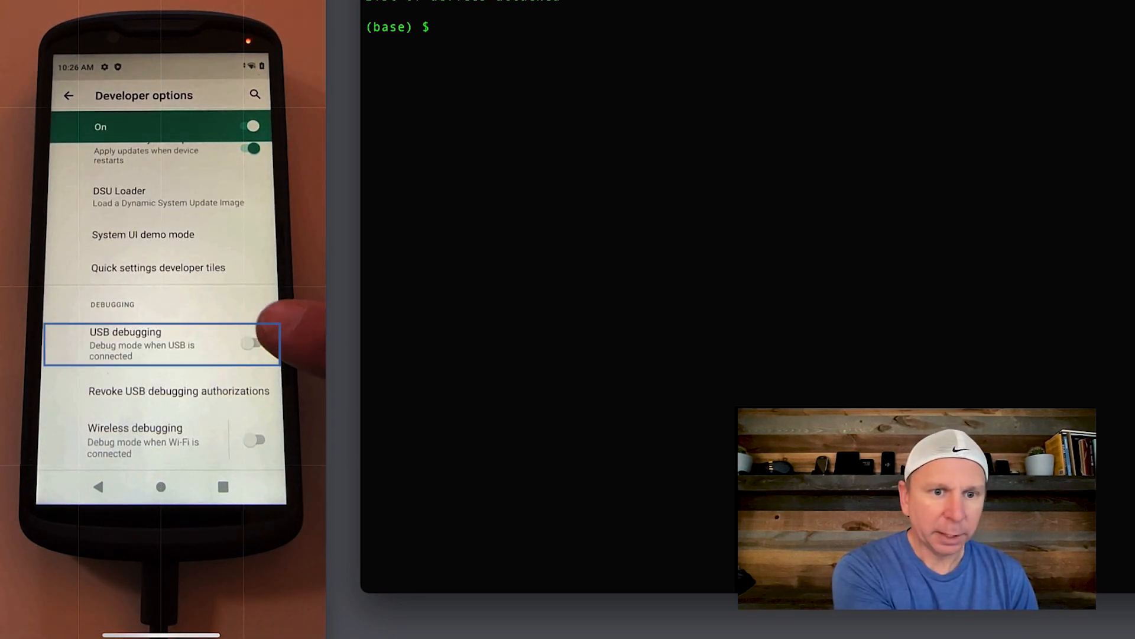
{"action": "left_click", "coordinate": [251, 343]}
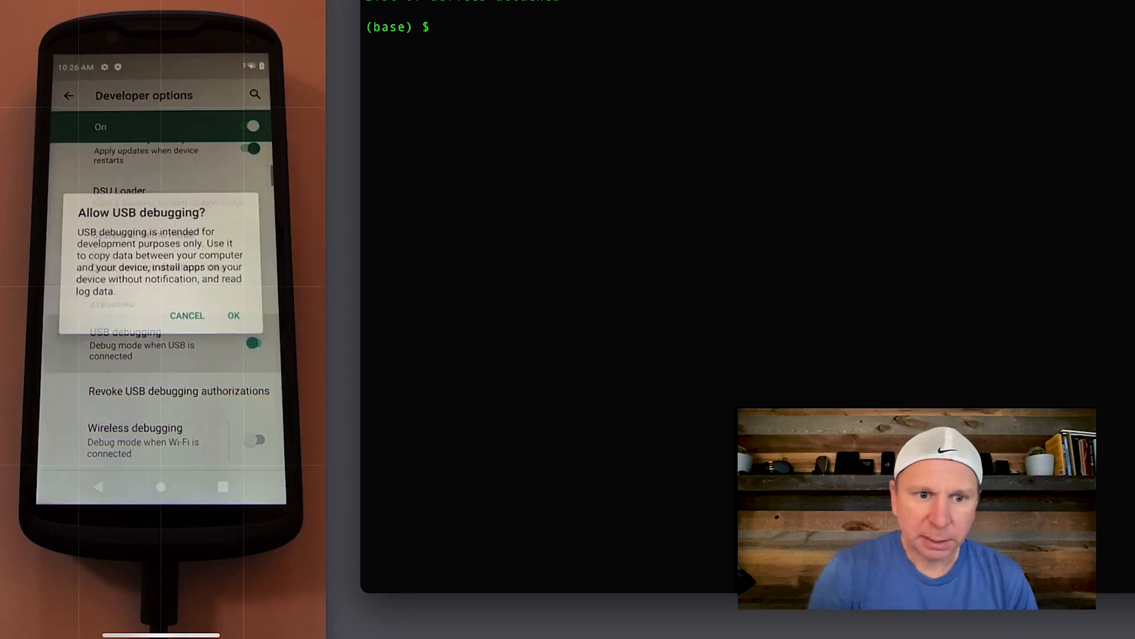
{"action": "left_click", "coordinate": [233, 314]}
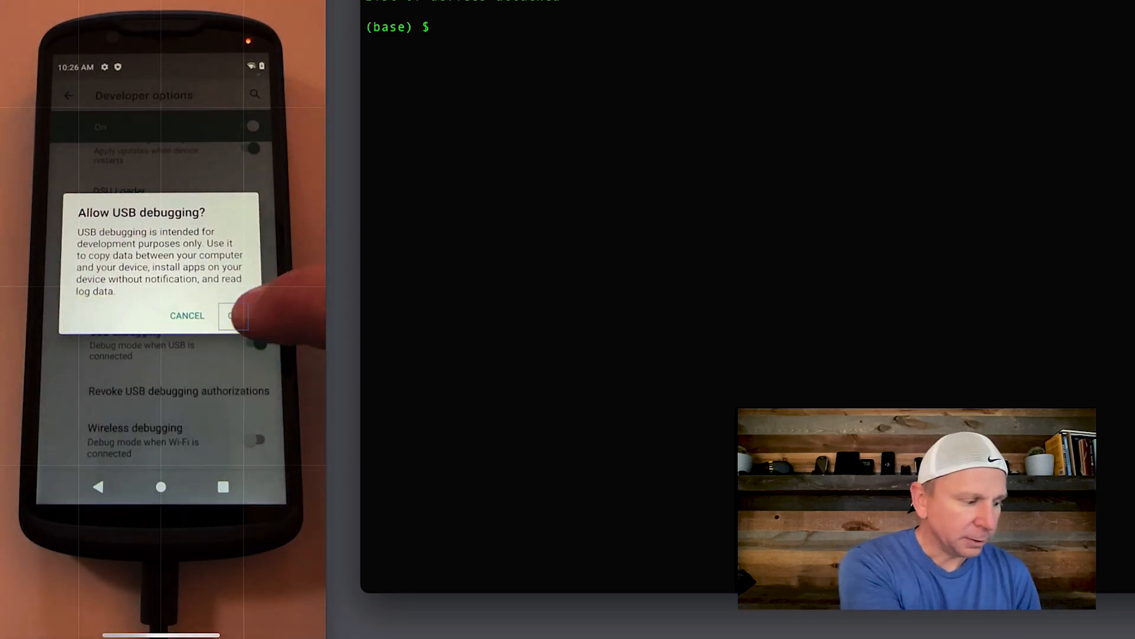
{"action": "left_click", "coordinate": [232, 315]}
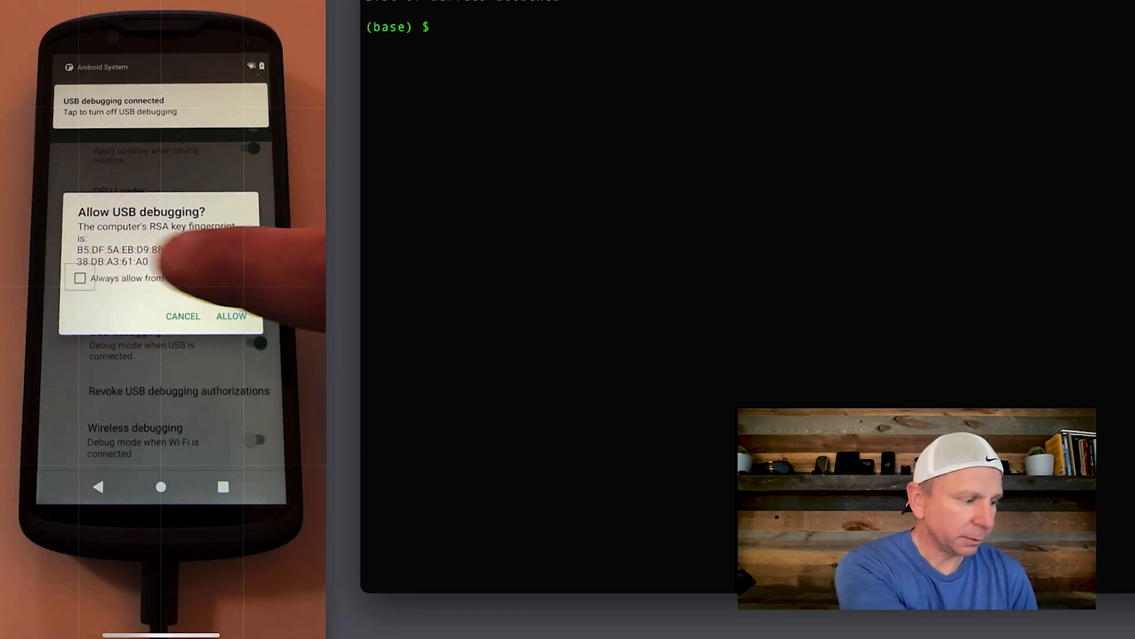
Step: Allow this computer's debugging key with Always allow from this computer checked
{"action": "left_click", "coordinate": [80, 276]}
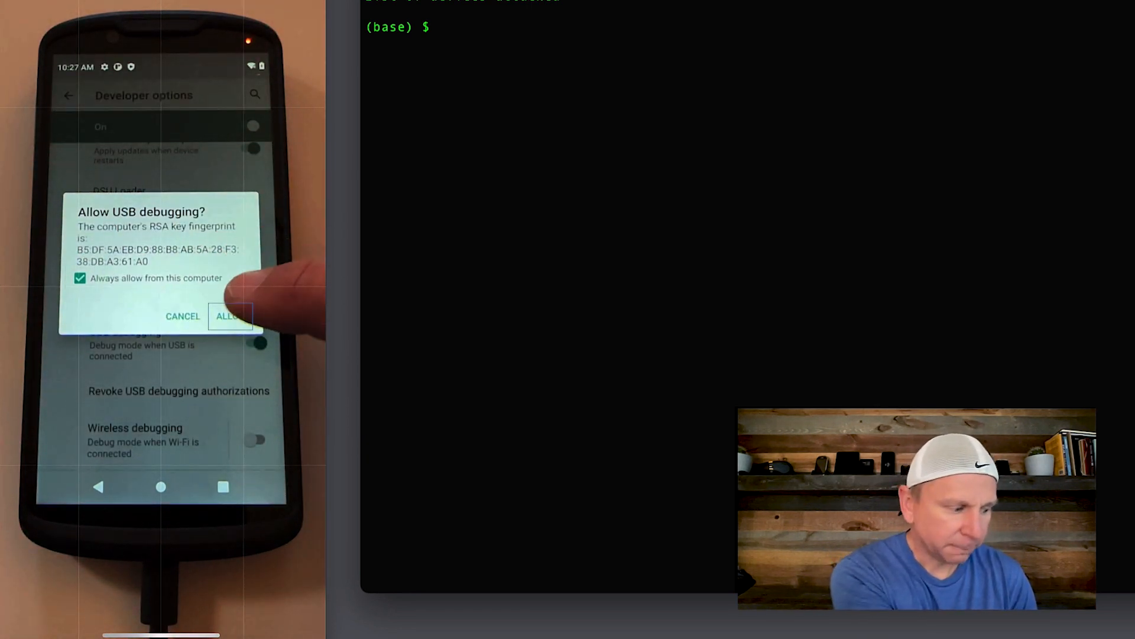
{"action": "left_click", "coordinate": [230, 316]}
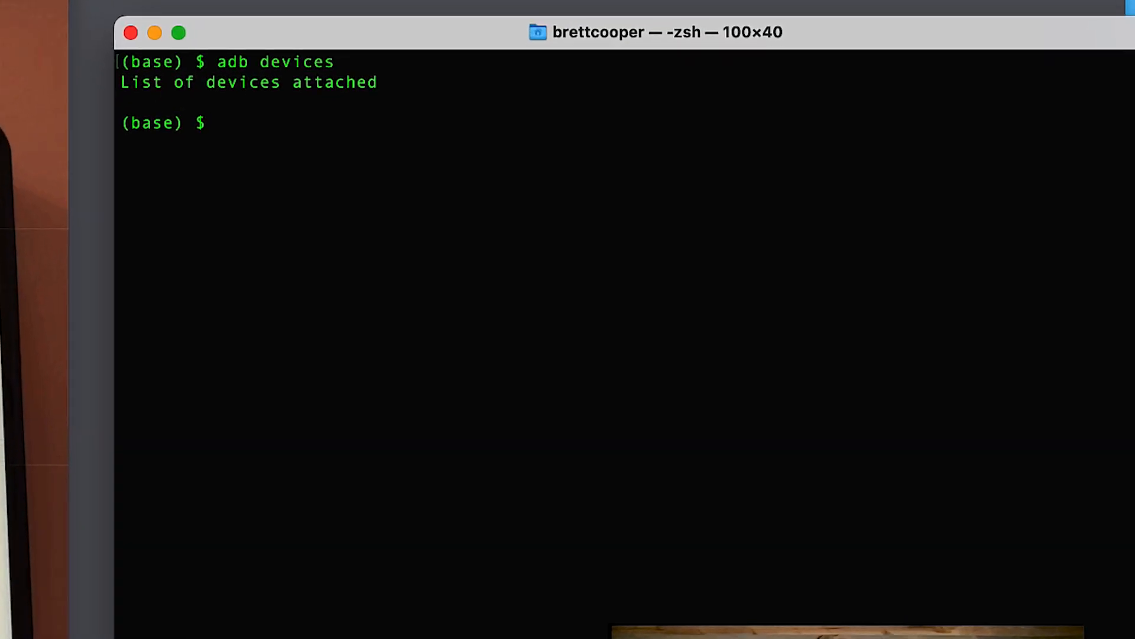
Step: Run adb devices to see the TC58 listed, then start an adb shell session on it
{"action": "type", "text": "adb devices"}
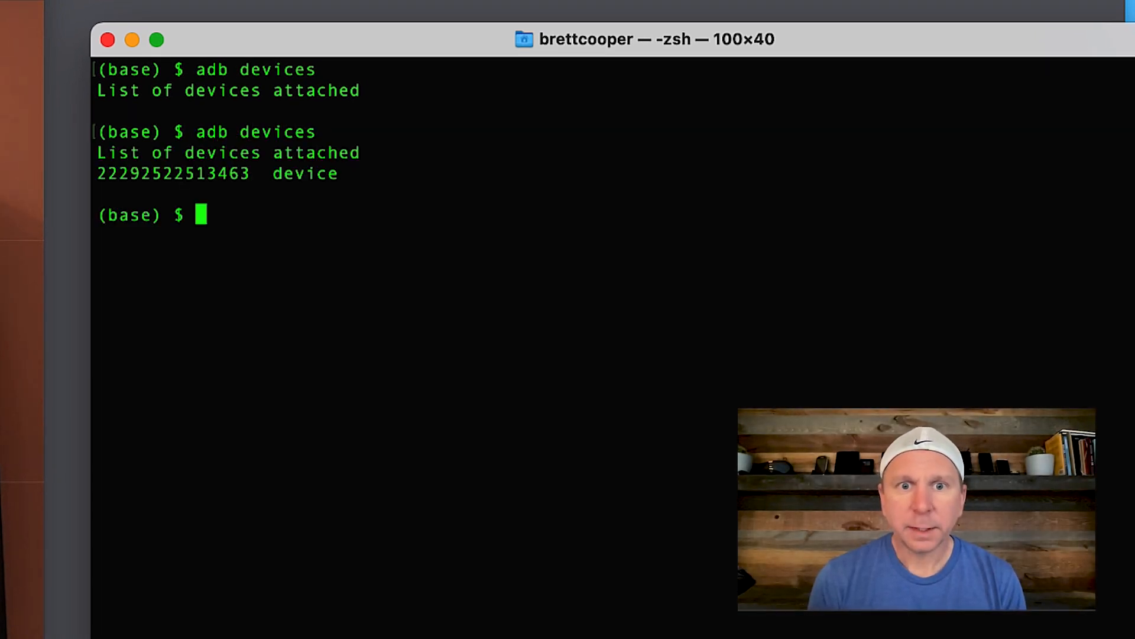
{"action": "type", "text": "adb"}
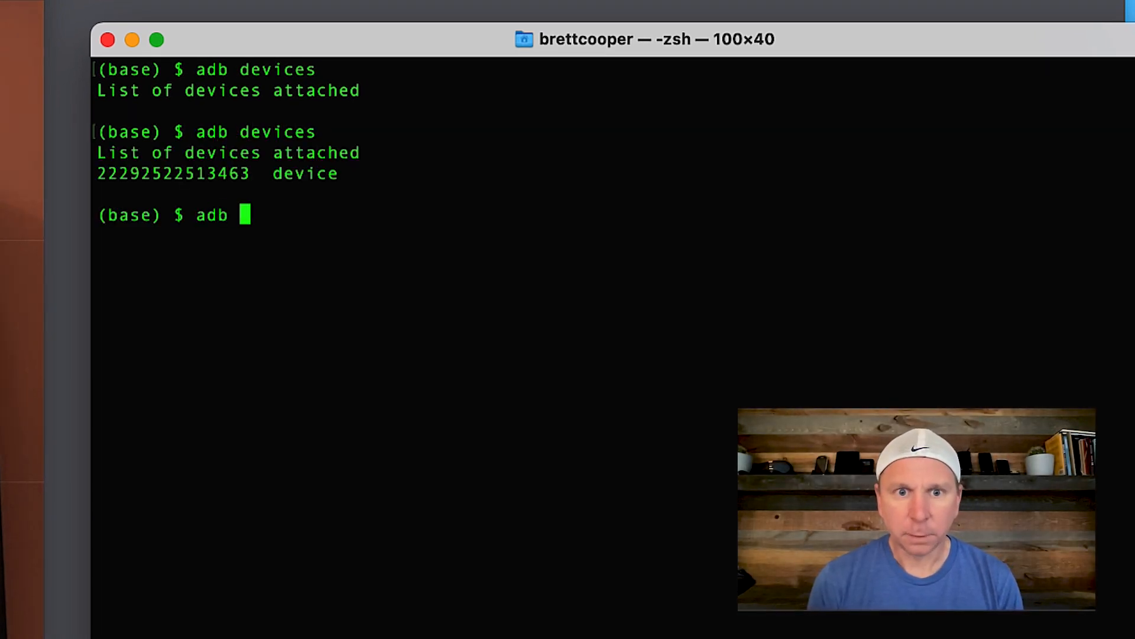
{"action": "type", "text": "a"}
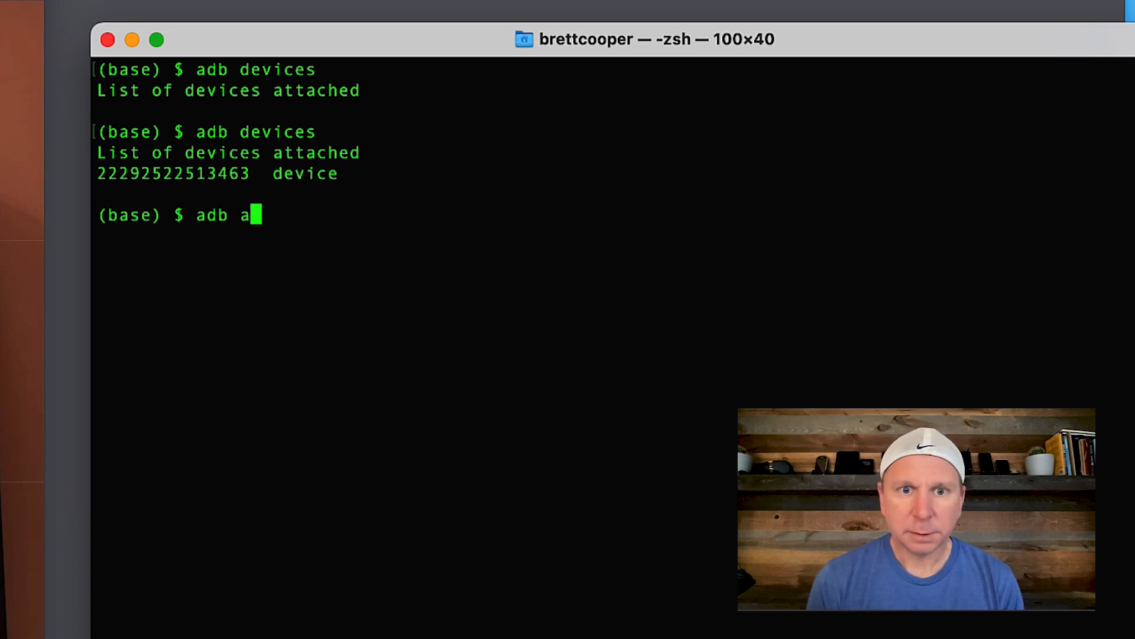
{"action": "type", "text": "shell"}
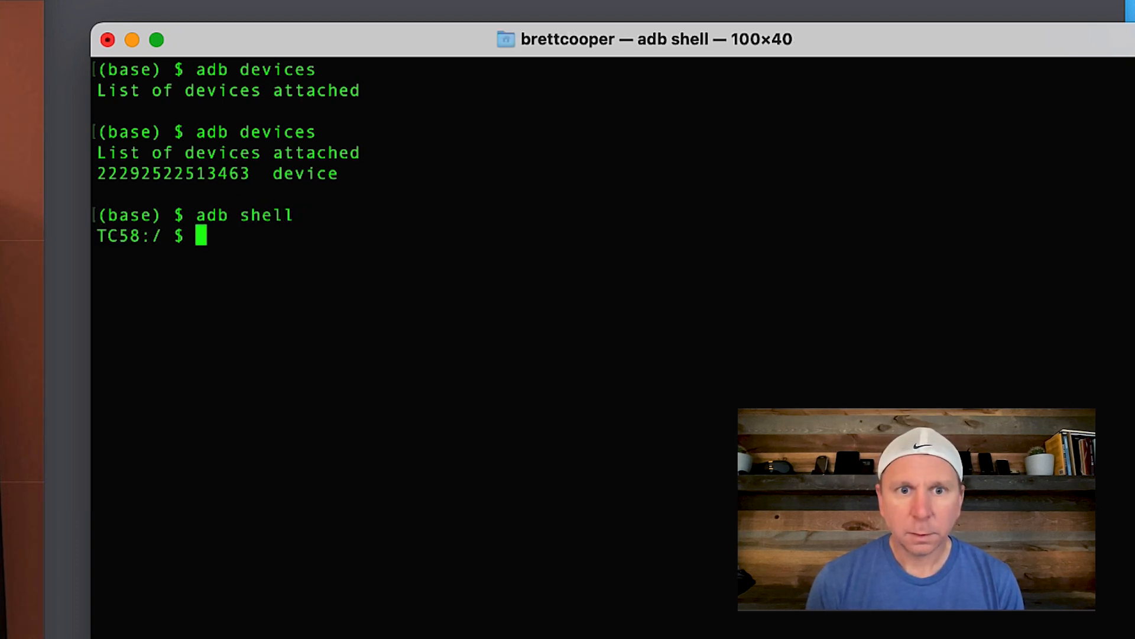